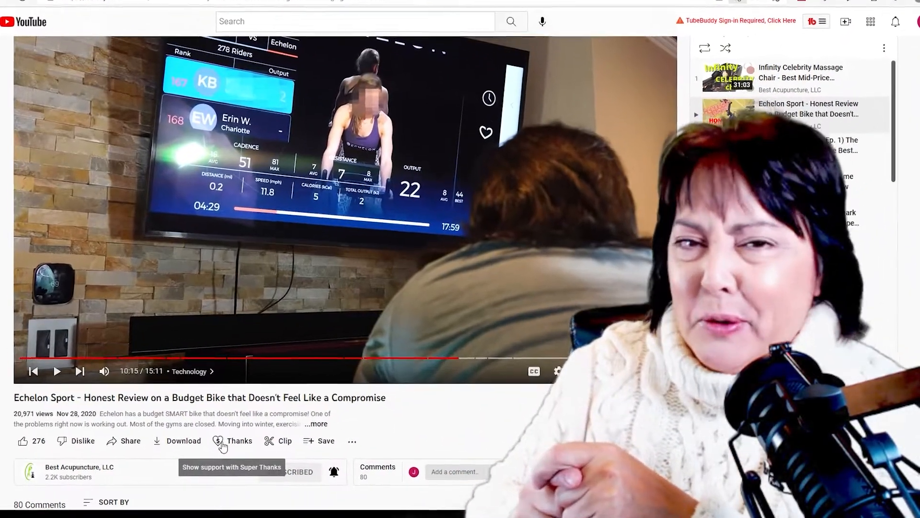
# Dismiss the Super Thanks offer and scroll to the Best Acupuncture Uploads and Clean Eating shelves.
pyautogui.click(232, 441)
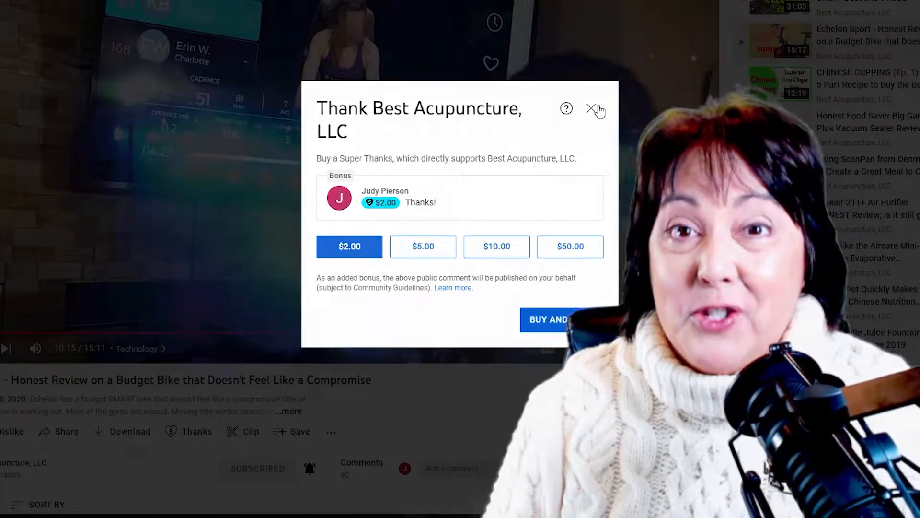
pyautogui.click(596, 109)
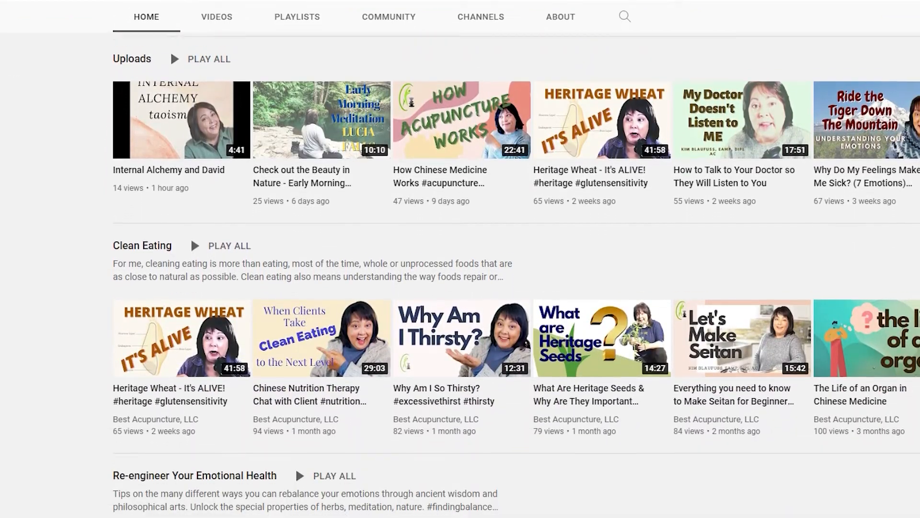
pyautogui.scroll(-3)
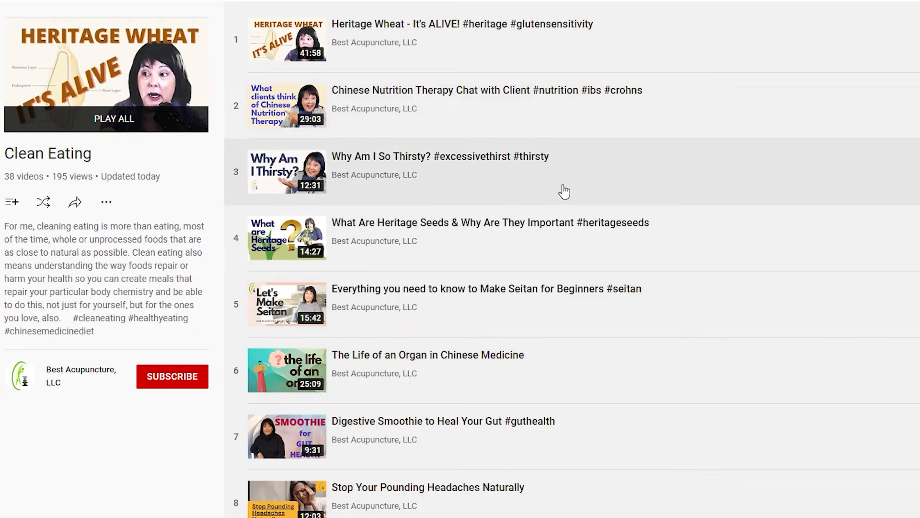
pyautogui.moveTo(611, 190)
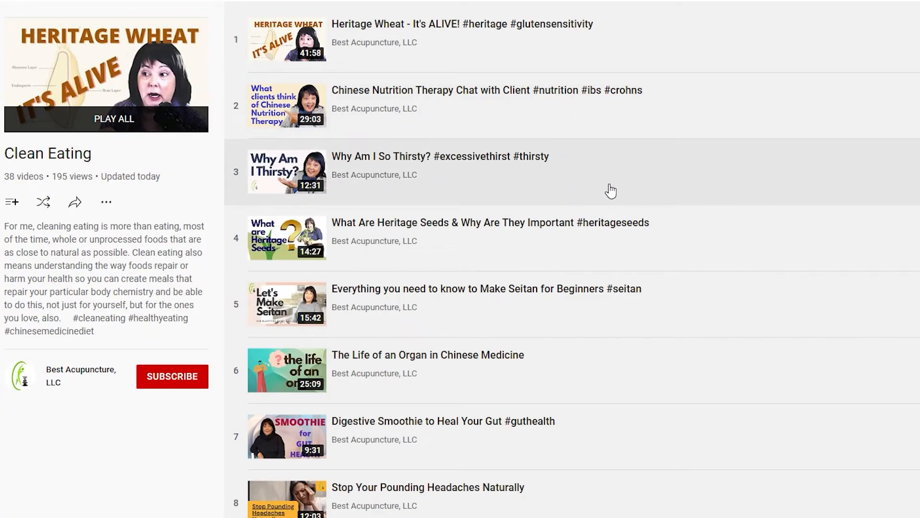
pyautogui.moveTo(611, 190)
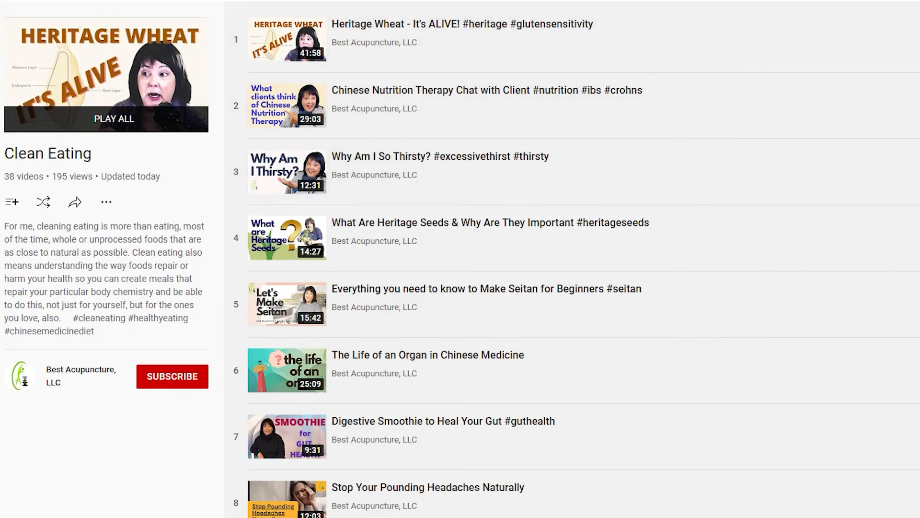